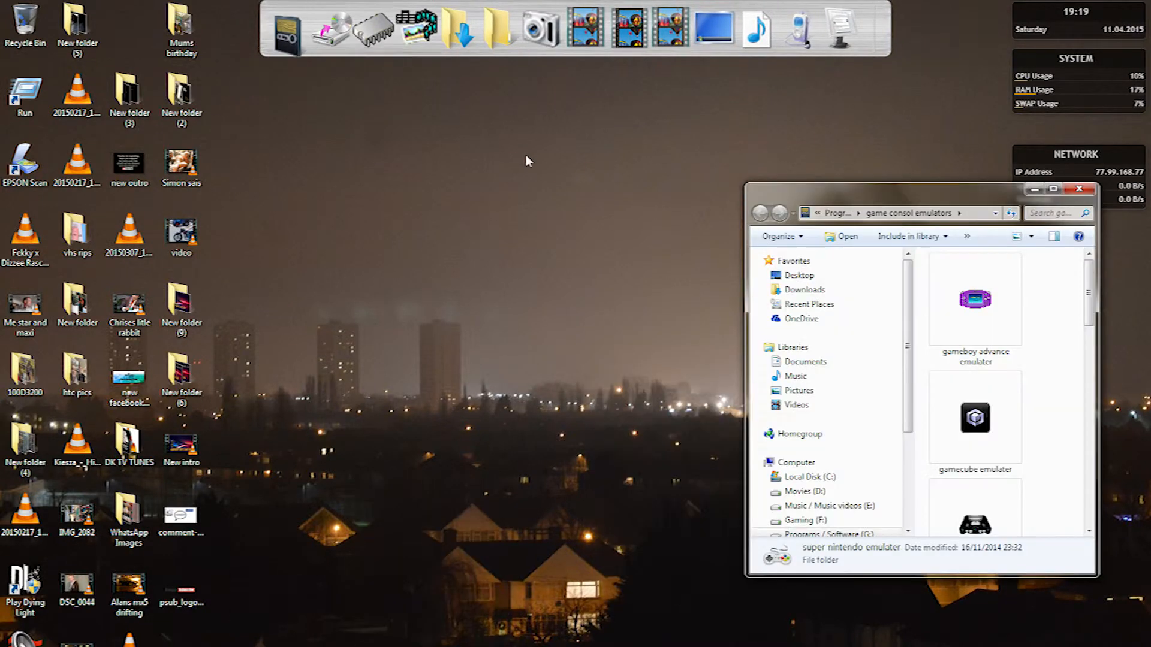
Step: Scroll down through the game console emulators folder before closing it
scroll(down, 3)
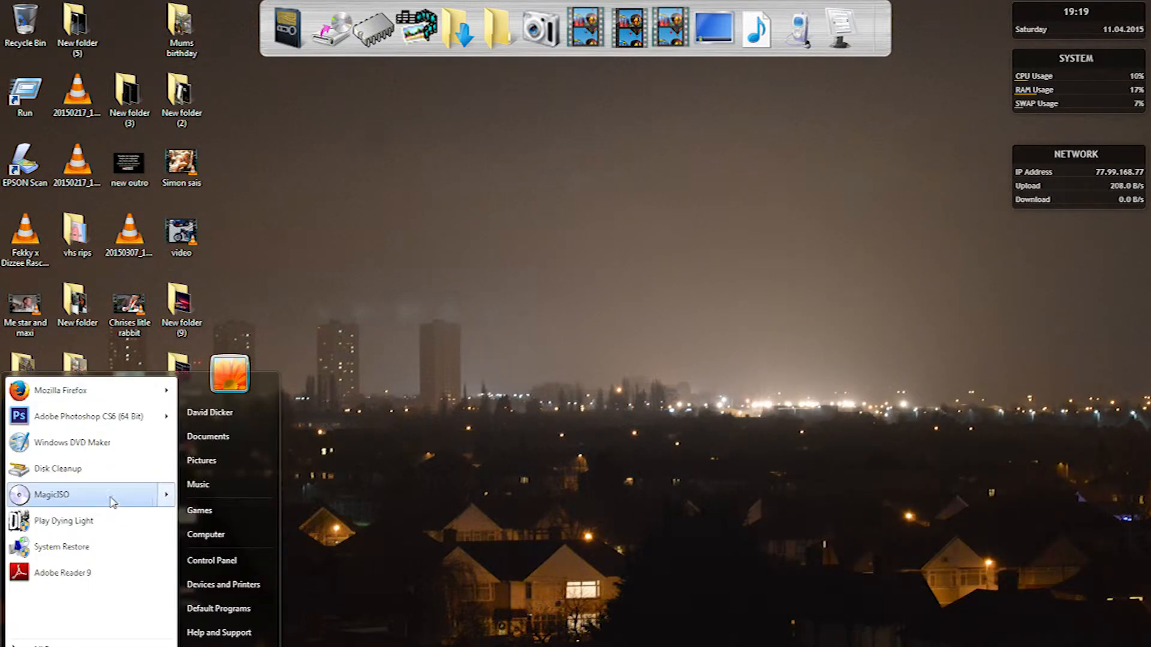
Step: Launch MagicISO past the trial reminder and dismiss the DUKENUKEM disc's AutoPlay prompt
click(49, 495)
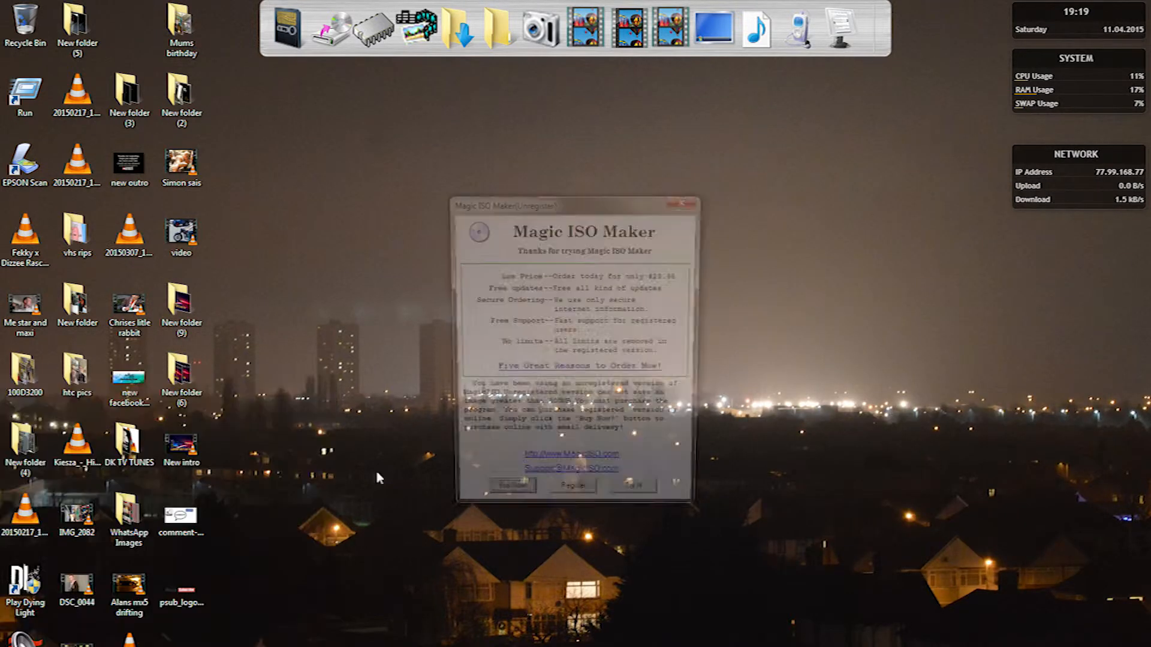
click(511, 485)
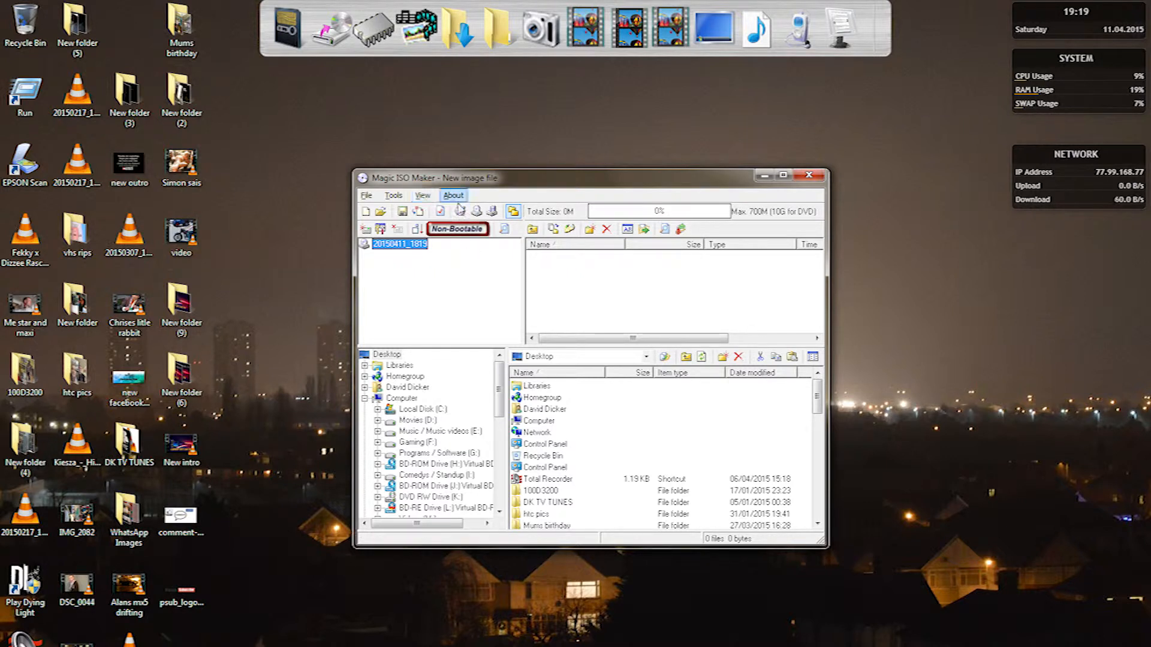
mouse_move(476, 212)
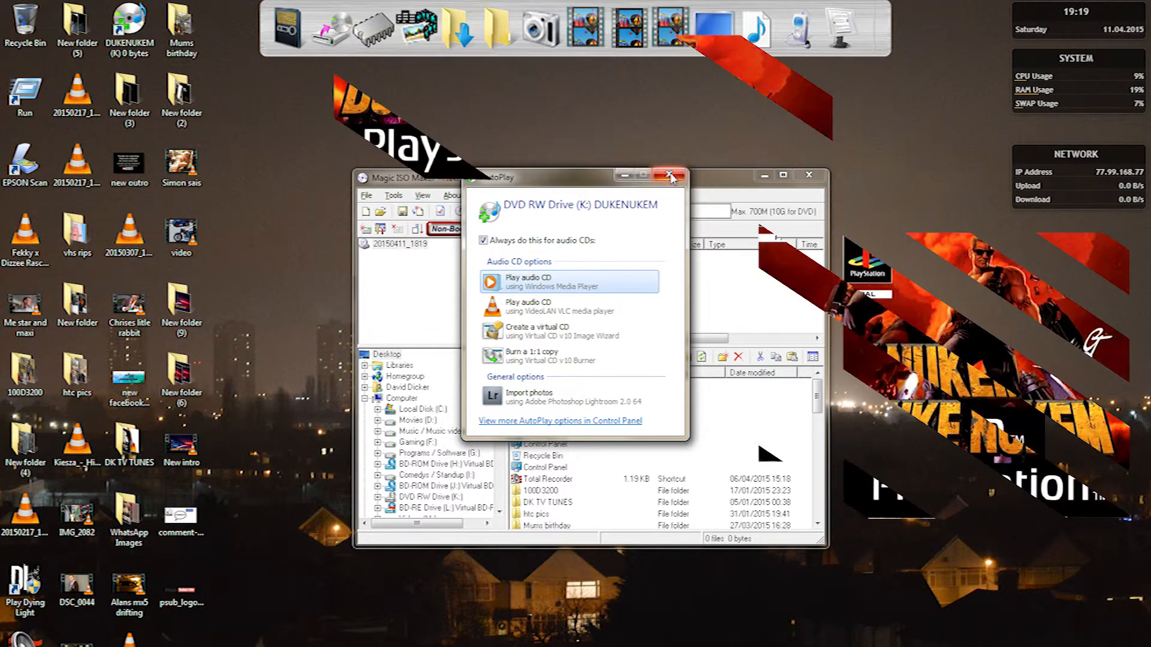
click(669, 175)
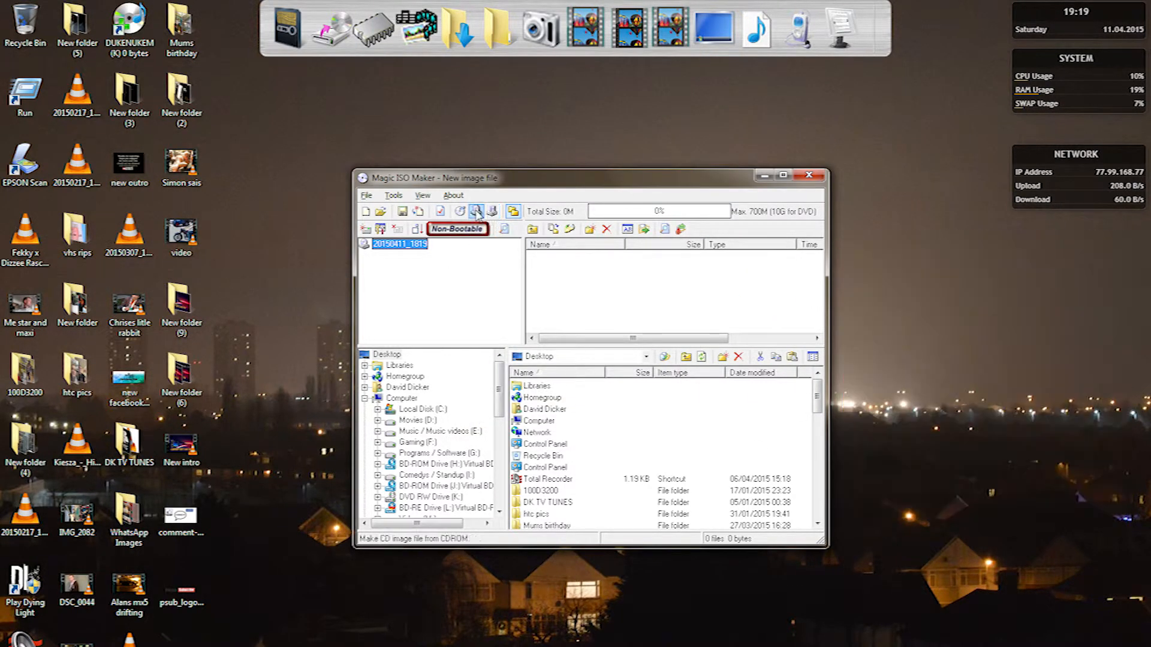
Step: Start Make CD image from CDROM with BIN output from drive K and browse for the output file
click(476, 211)
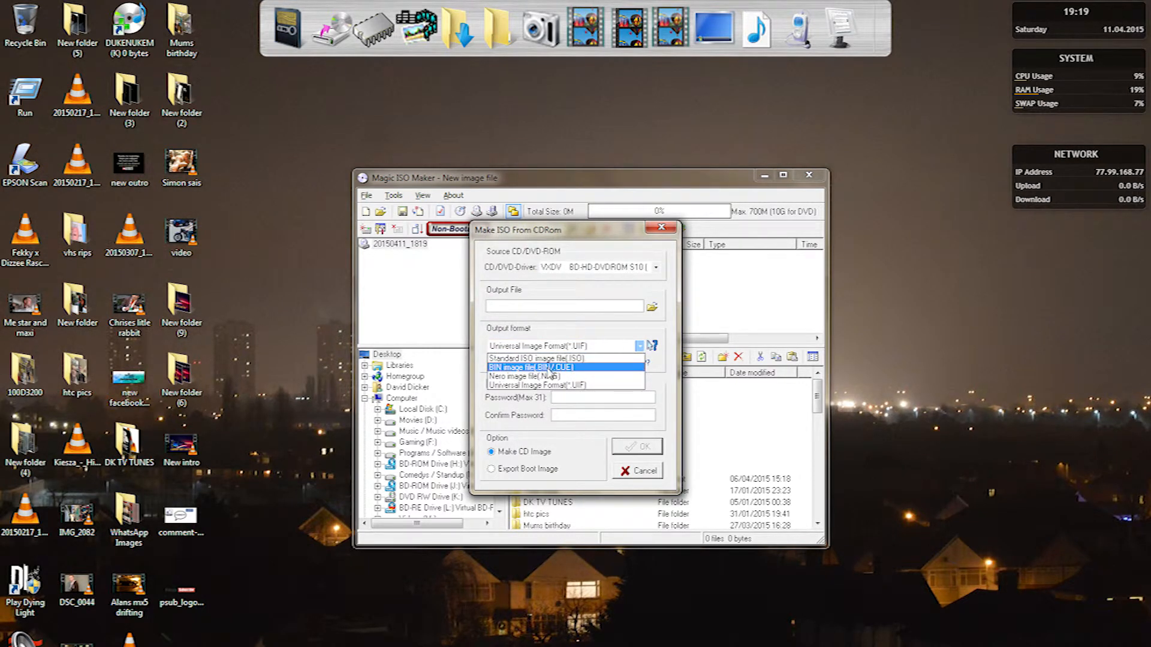
click(547, 366)
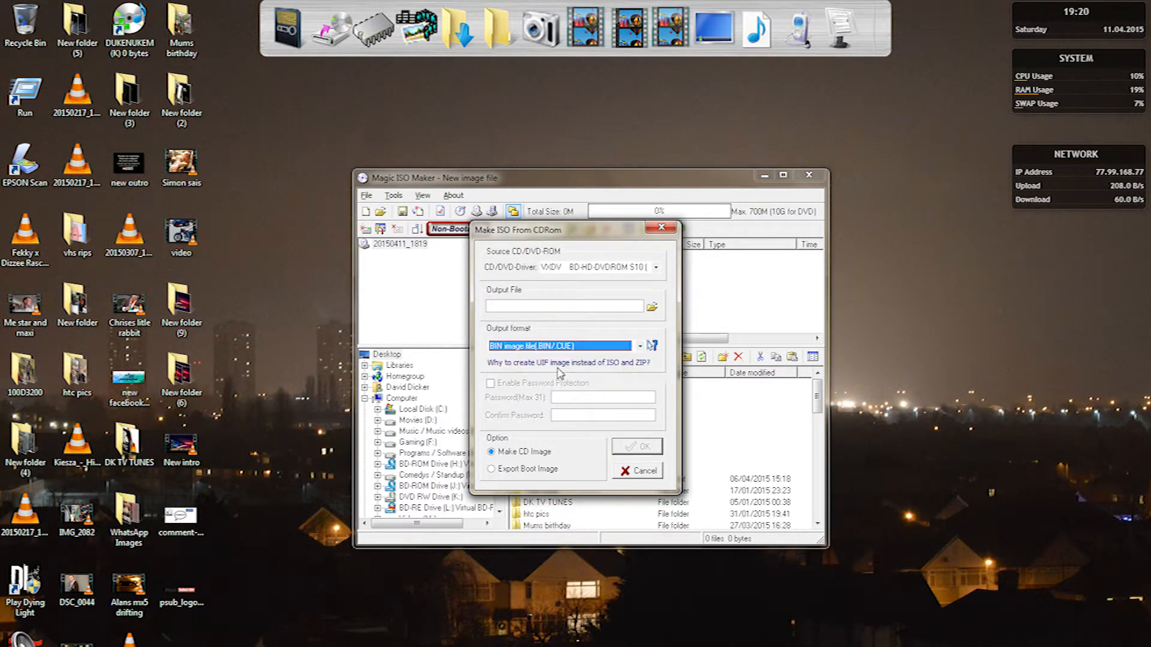
click(655, 267)
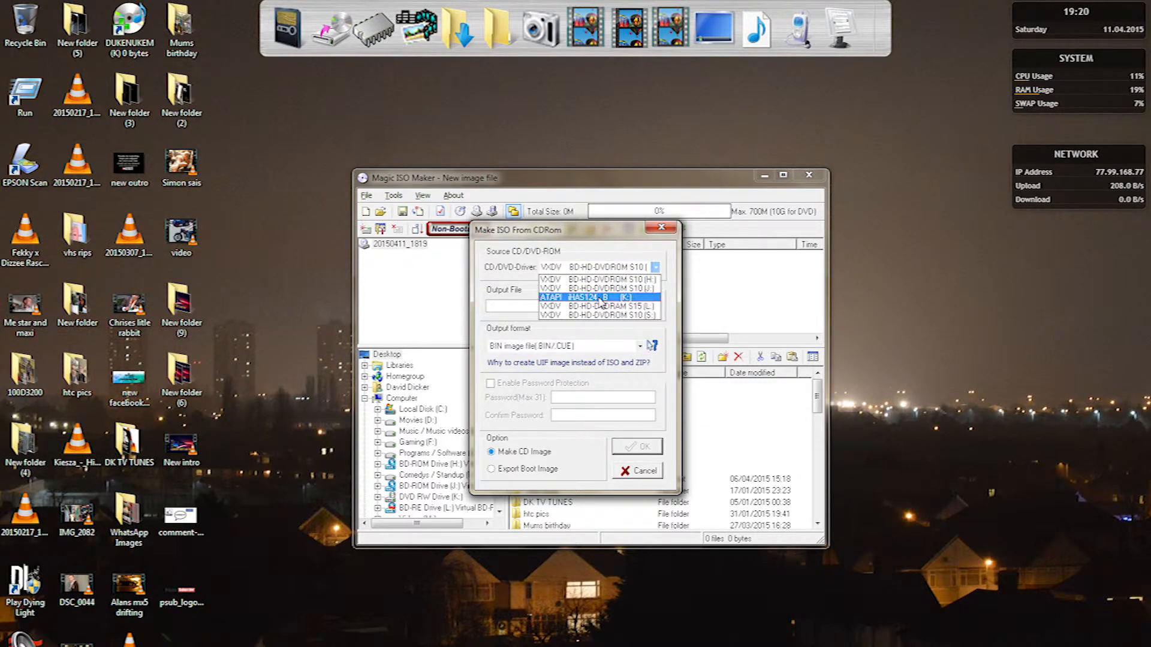
click(596, 296)
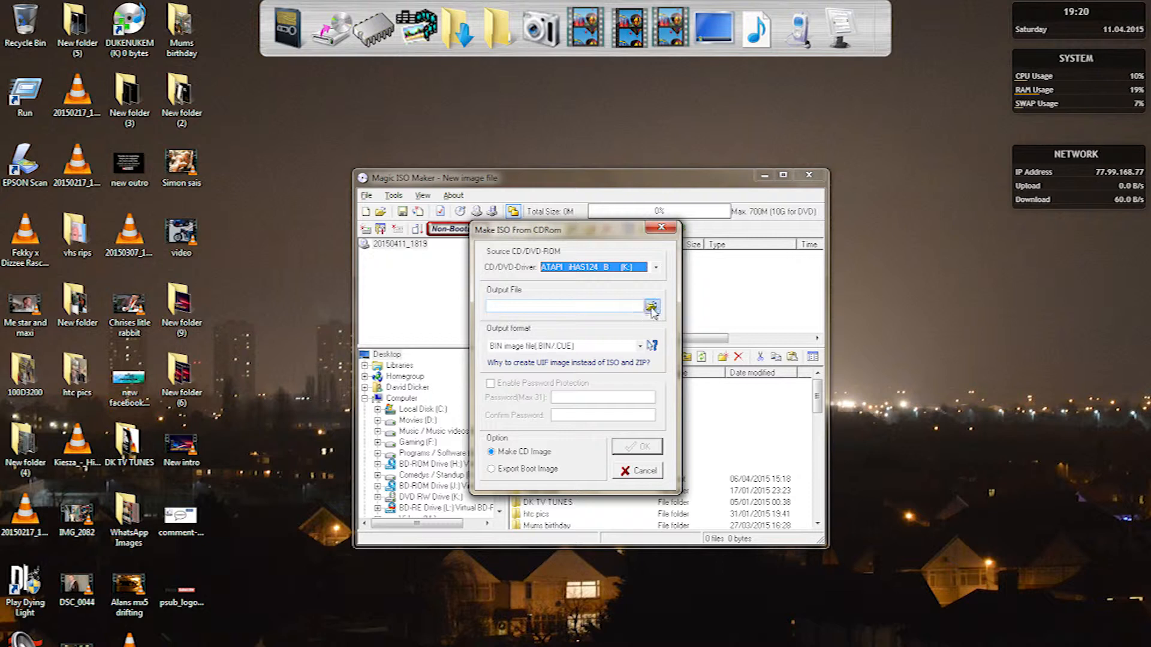
click(652, 306)
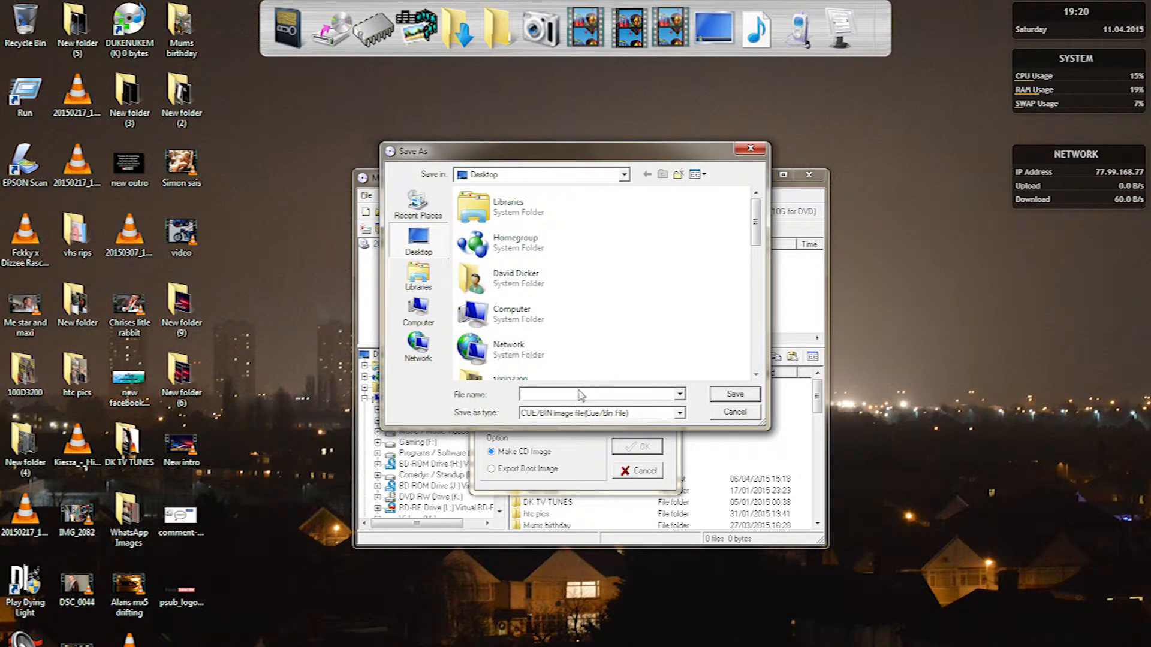
Step: Name the image 'Duke nukem' on the Desktop and start the disc import at 0%
click(598, 395)
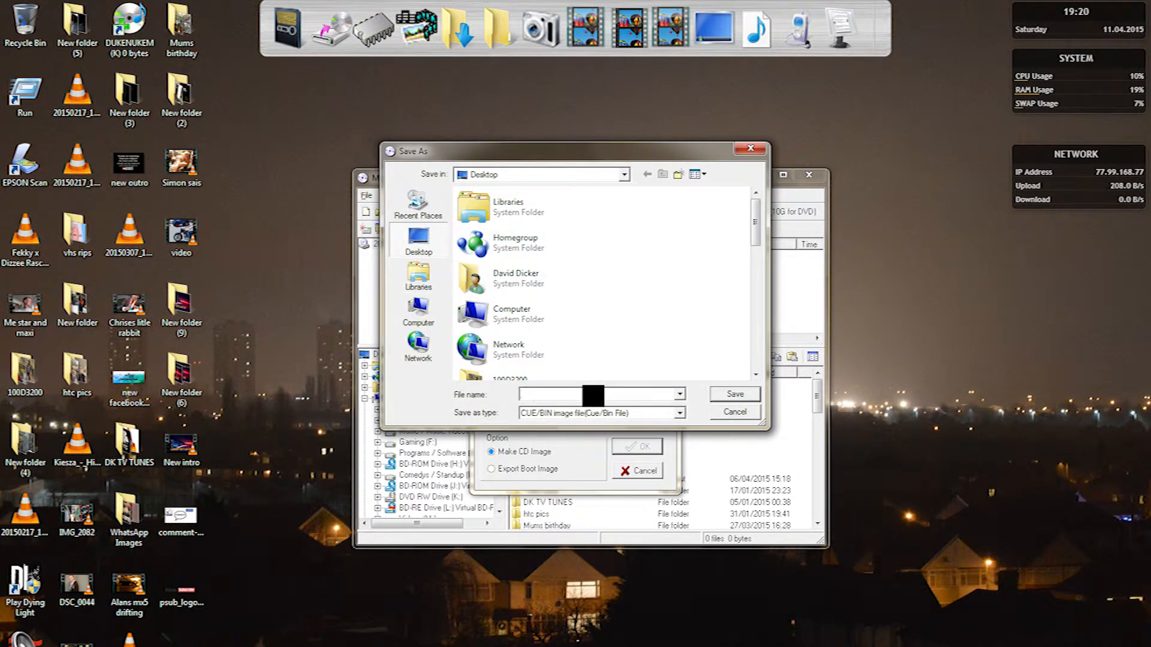
text(Duke)
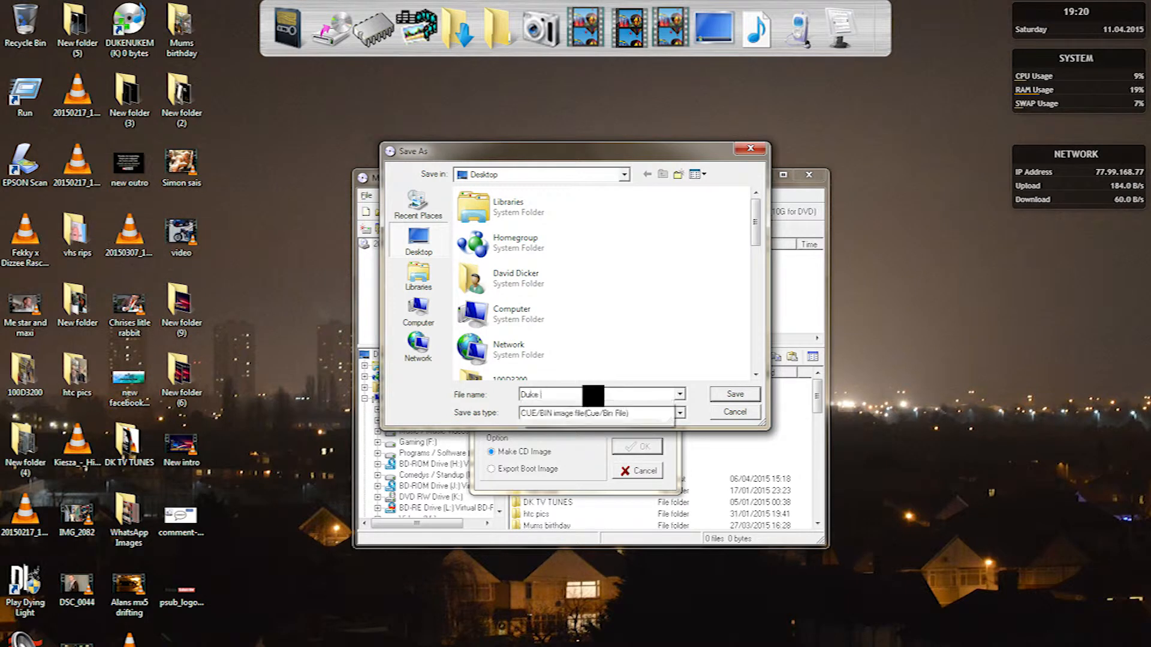
text(nukem)
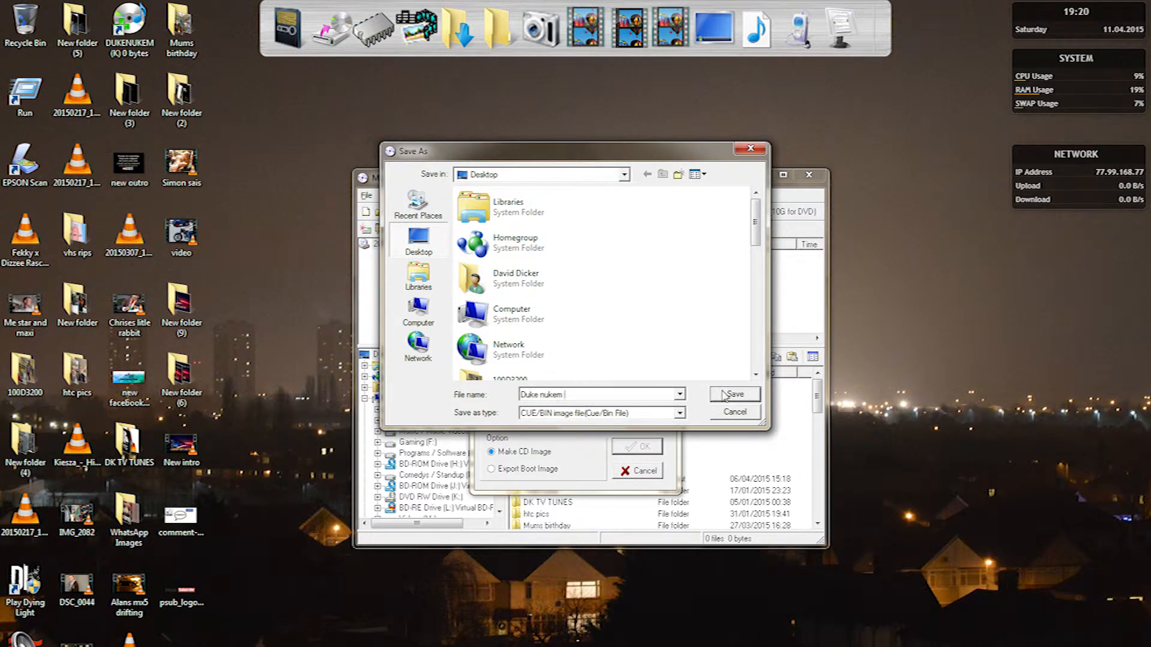
click(733, 395)
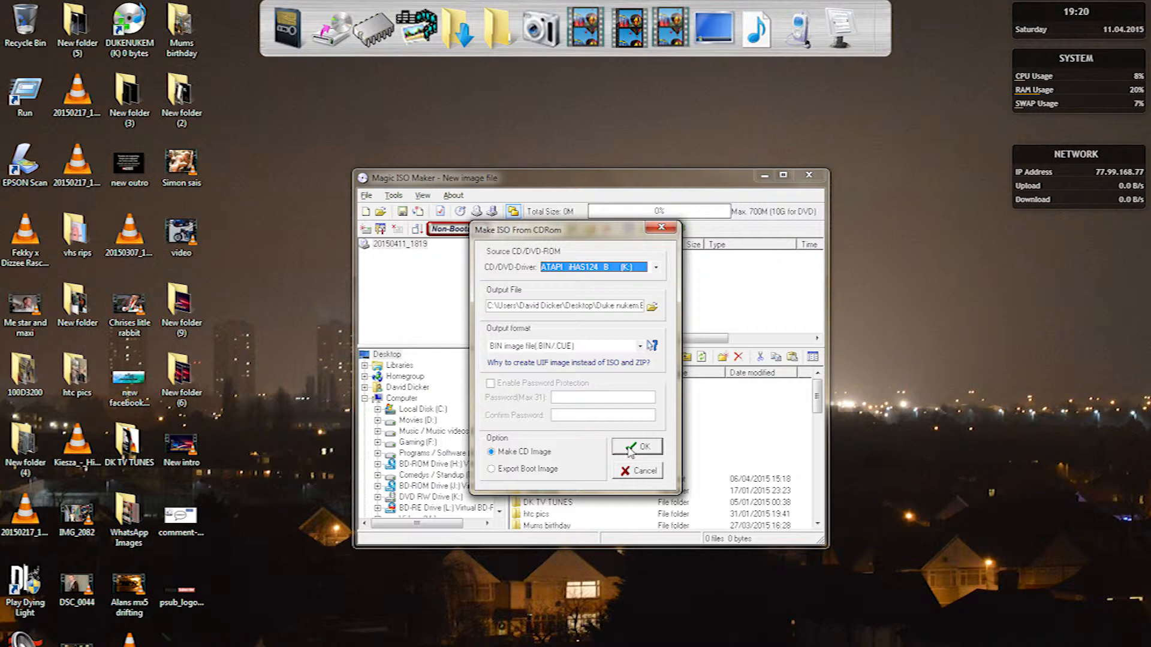
click(637, 447)
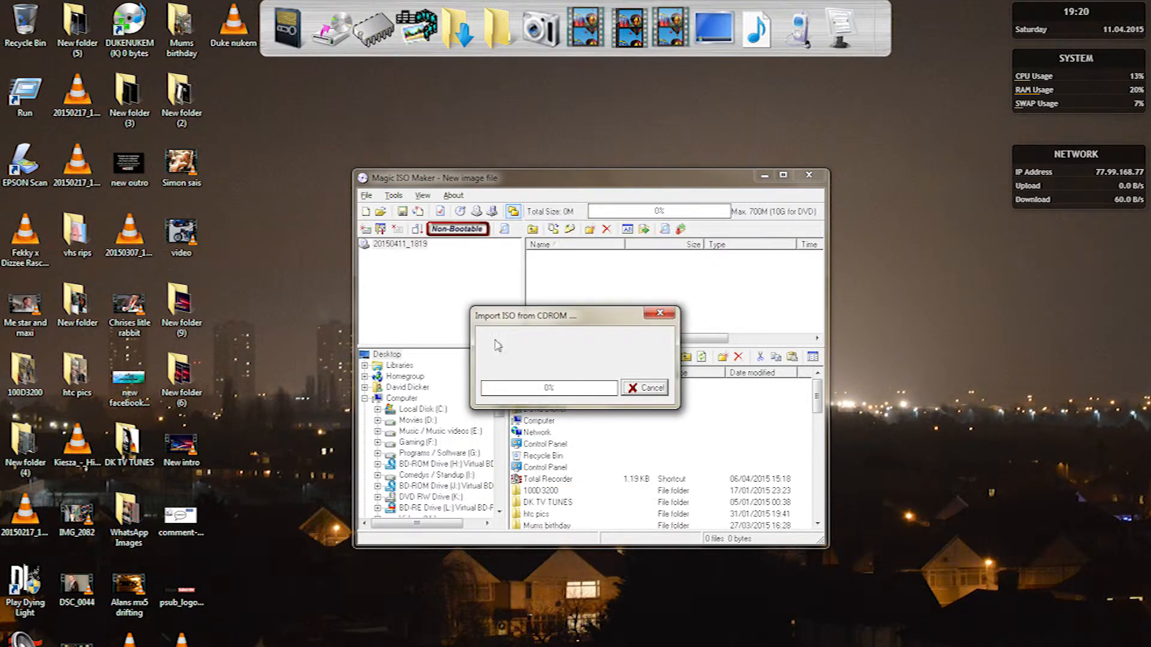
mouse_move(480, 326)
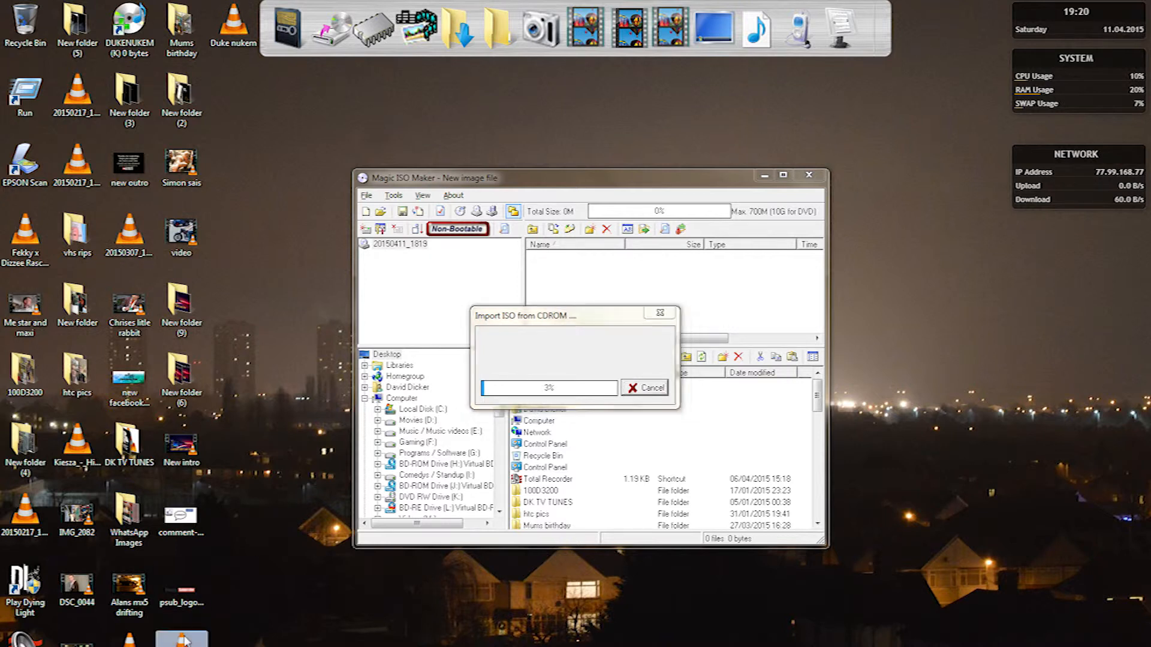
mouse_move(250, 593)
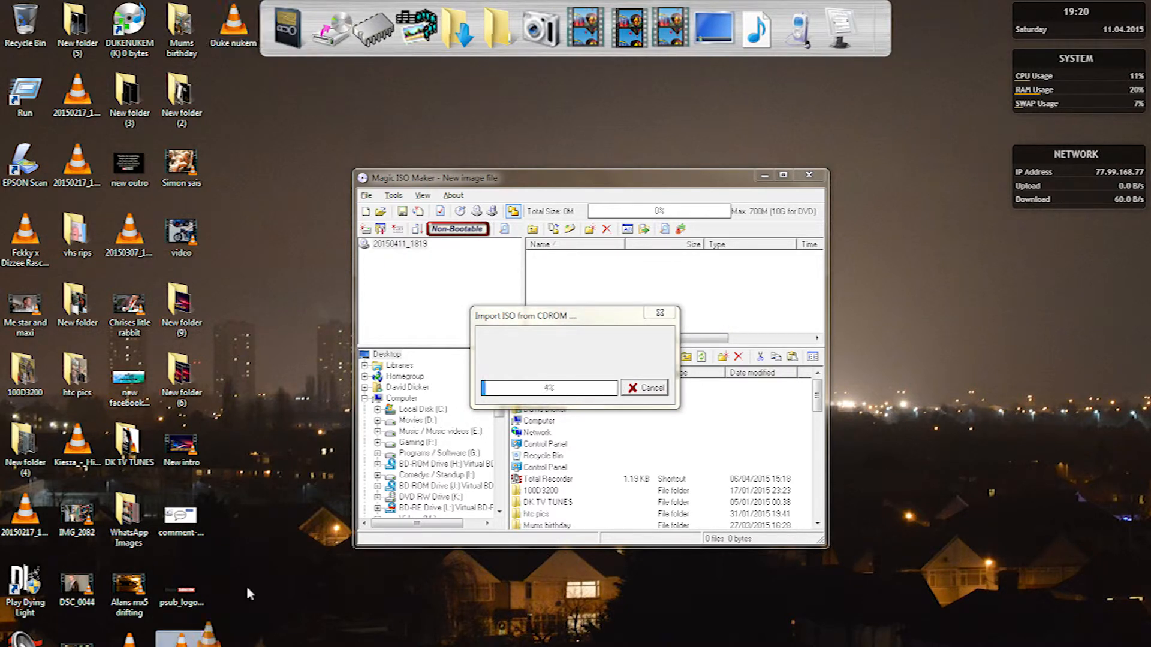
Step: Restore the game console emulators folder window while the import runs
click(234, 96)
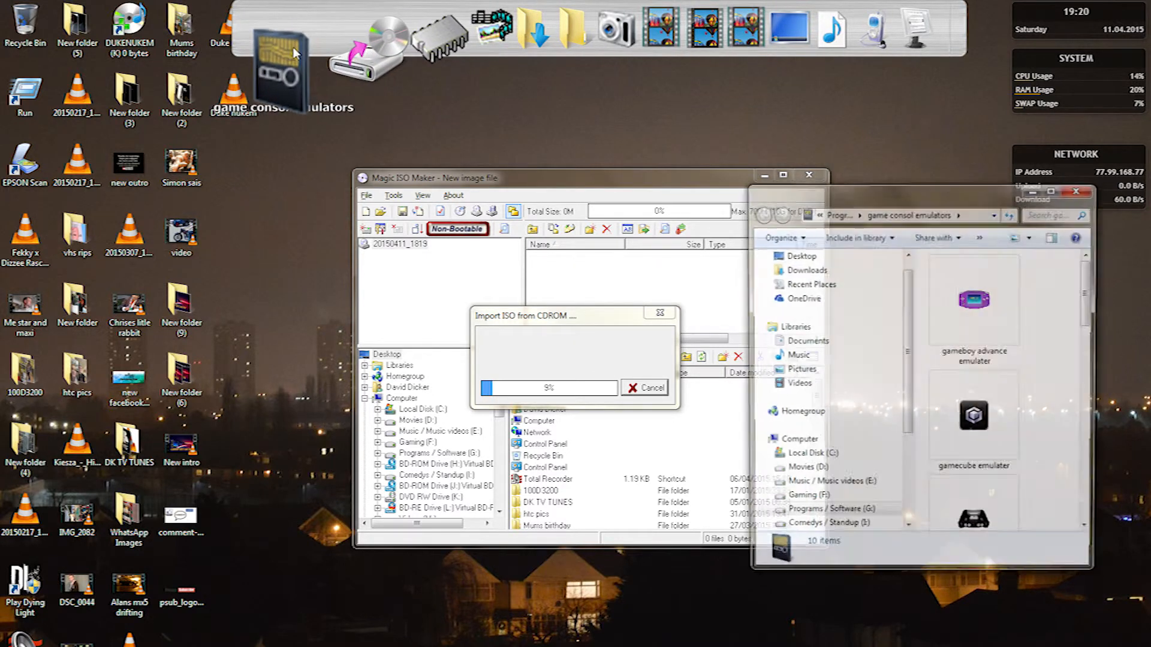
Step: Maximize the Ps1 emulator folder and launch ePSXe from it
click(1053, 190)
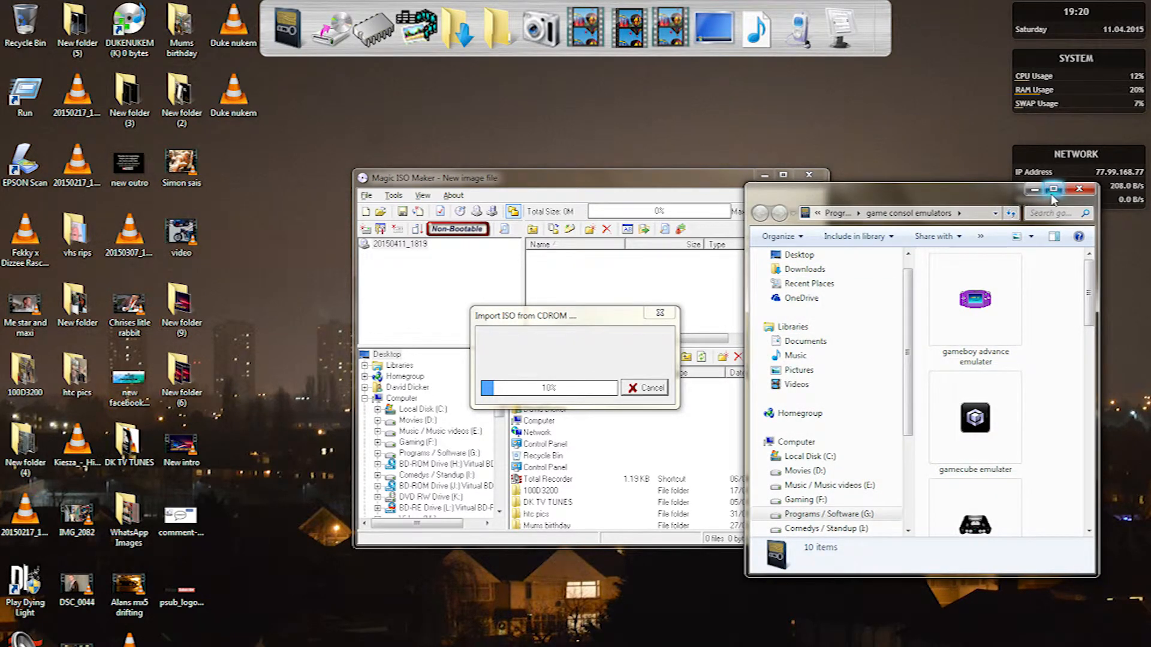
click(1066, 190)
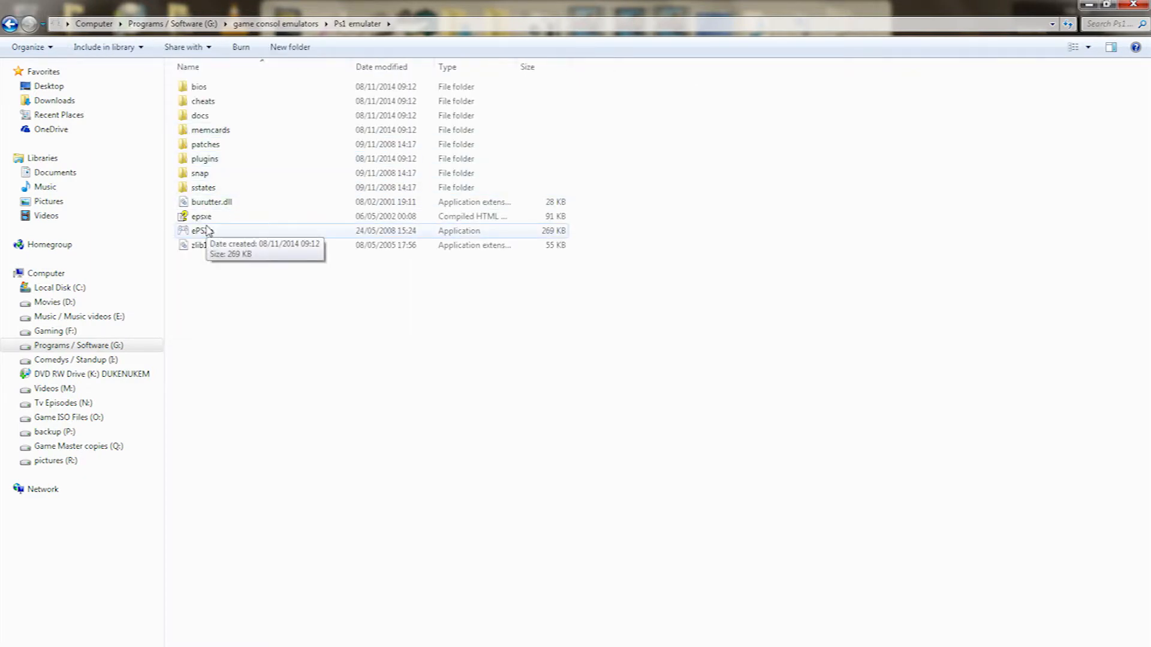
double_click(203, 230)
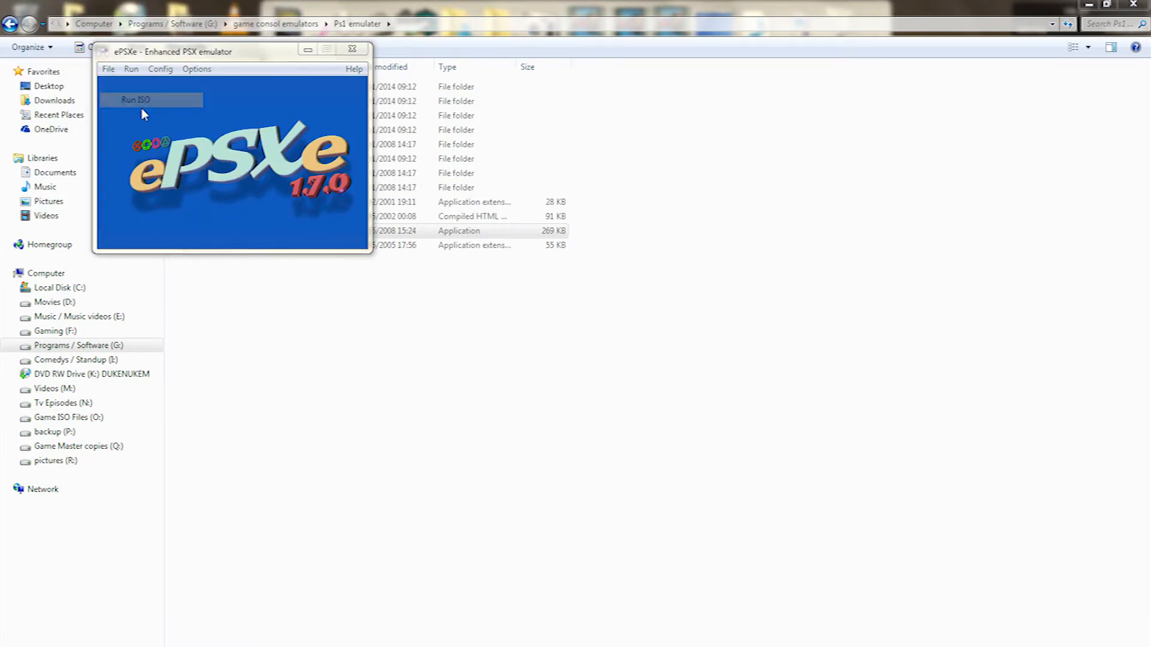
click(135, 100)
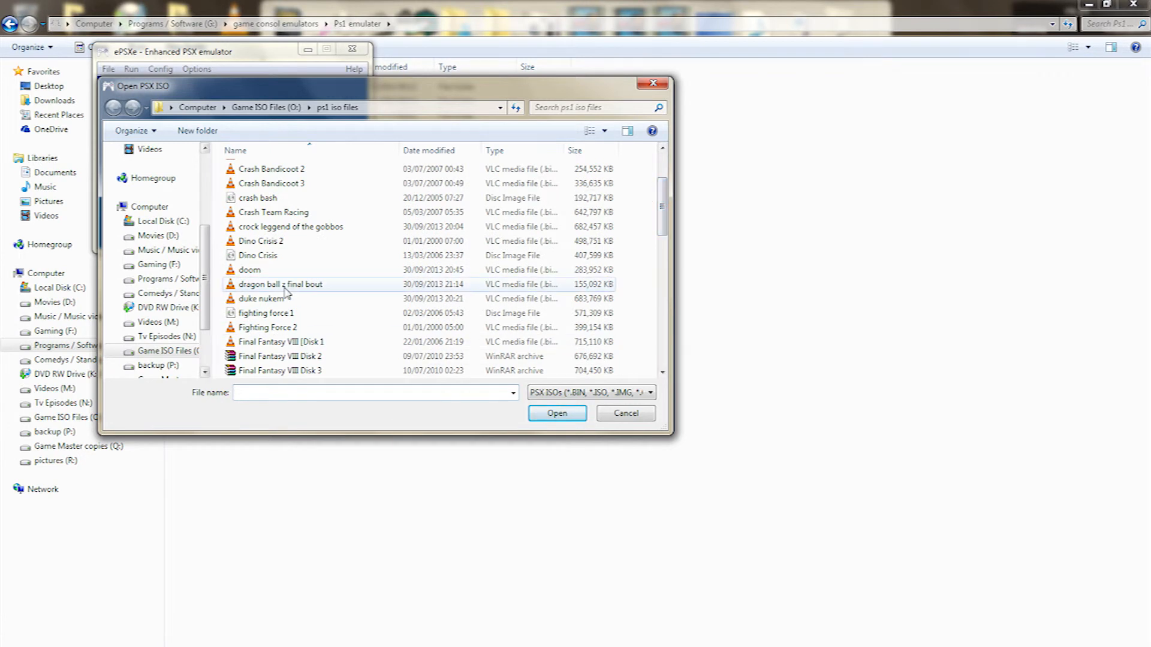
click(258, 255)
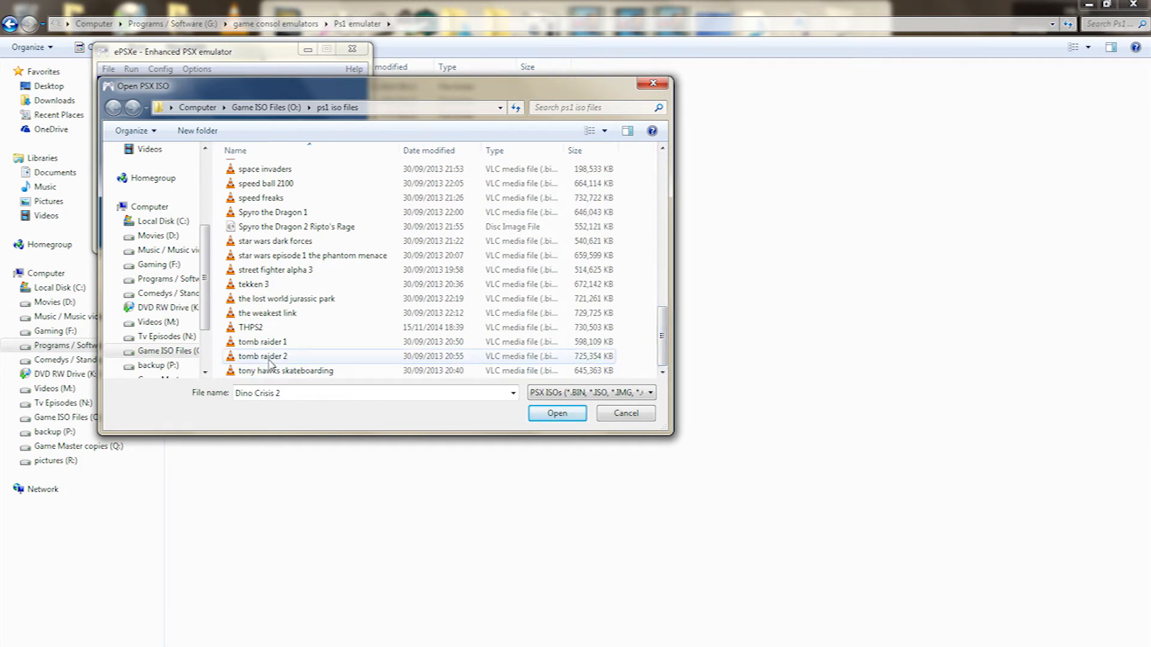
click(266, 313)
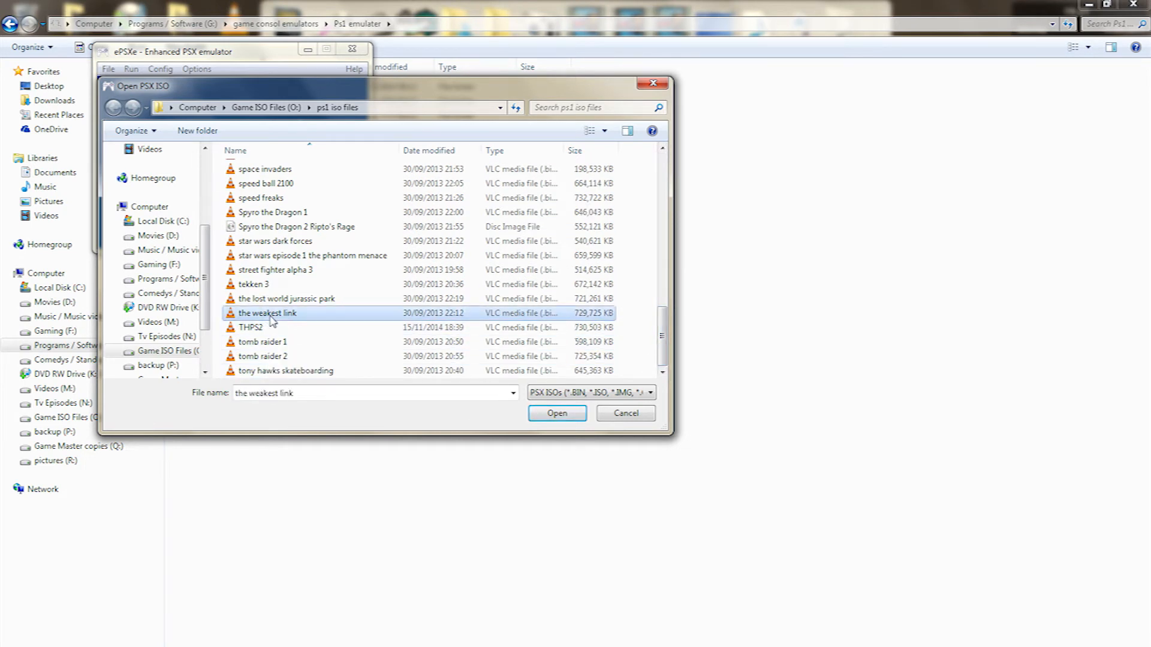
click(275, 270)
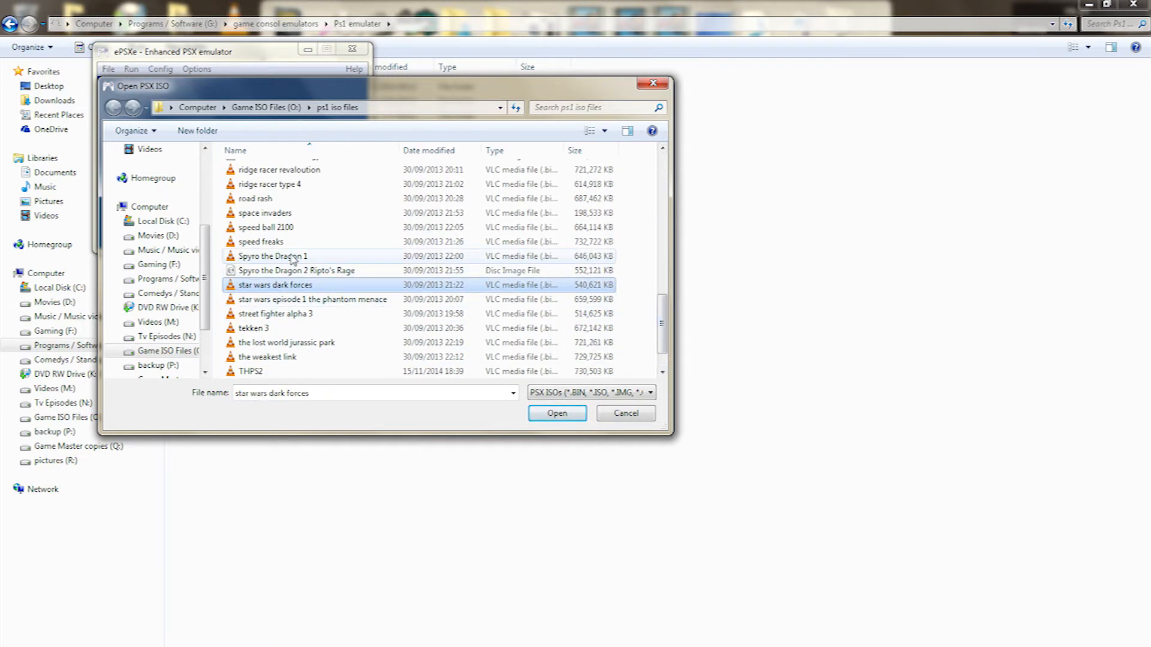
click(281, 170)
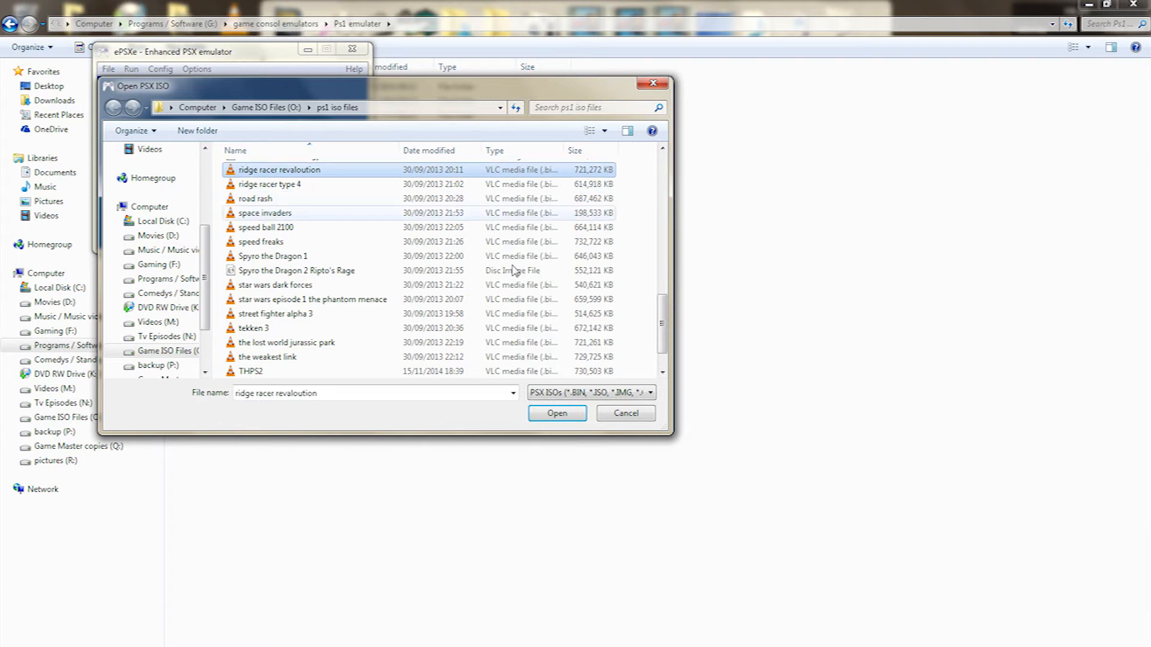
click(556, 414)
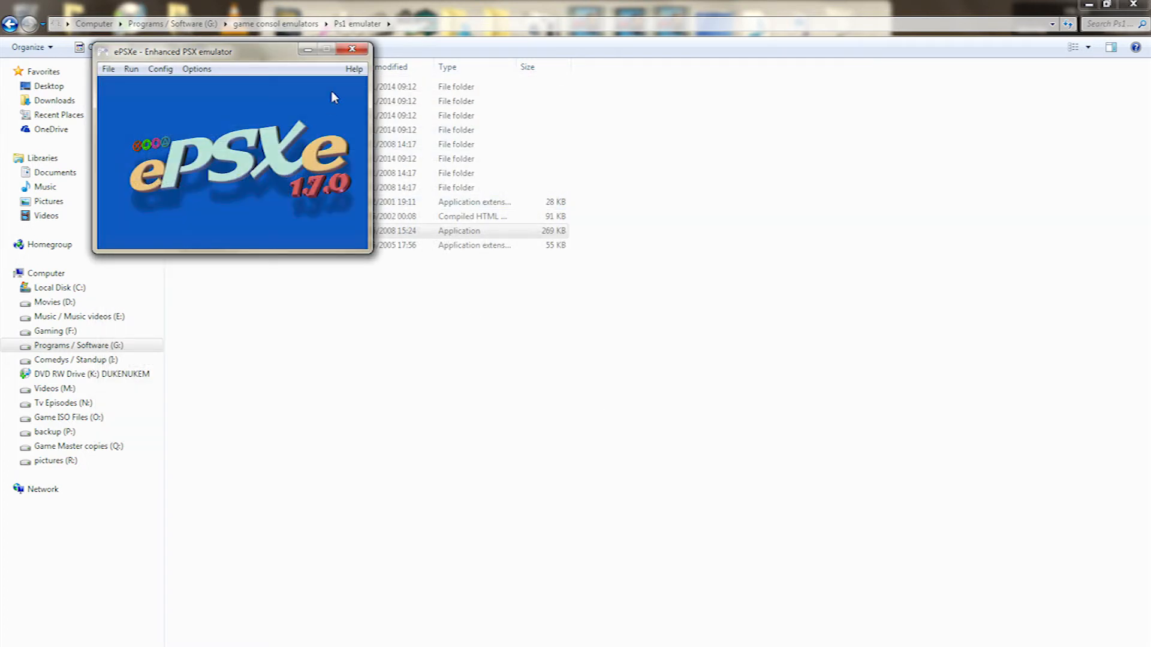